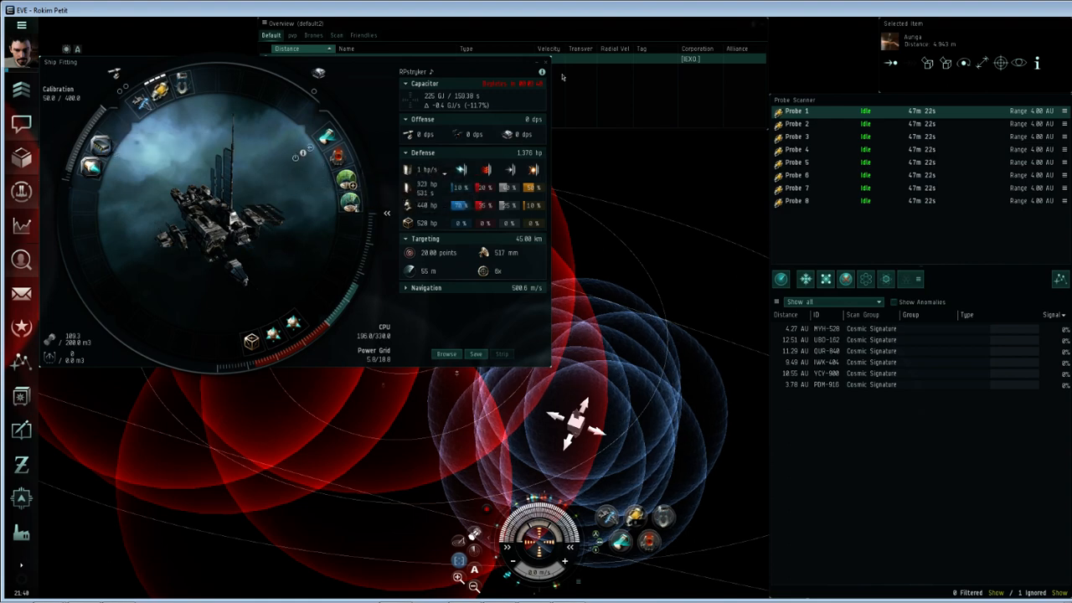
Step: Close the Ship Fitting window to clear the view of the solar system map
{"action": "left_click", "coordinate": [545, 63]}
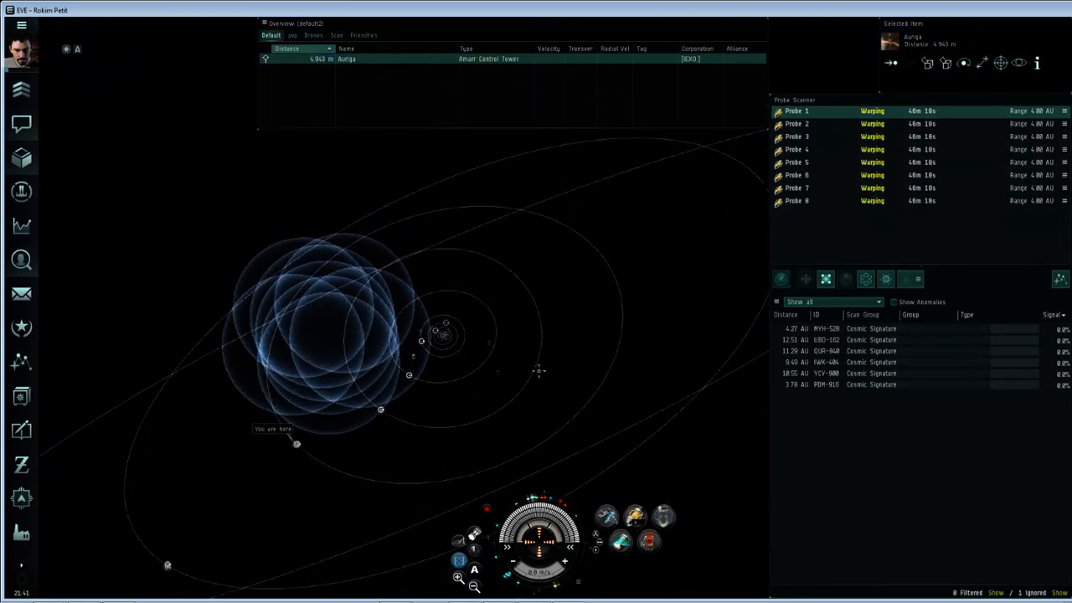
{"action": "mouse_move", "coordinate": [411, 357]}
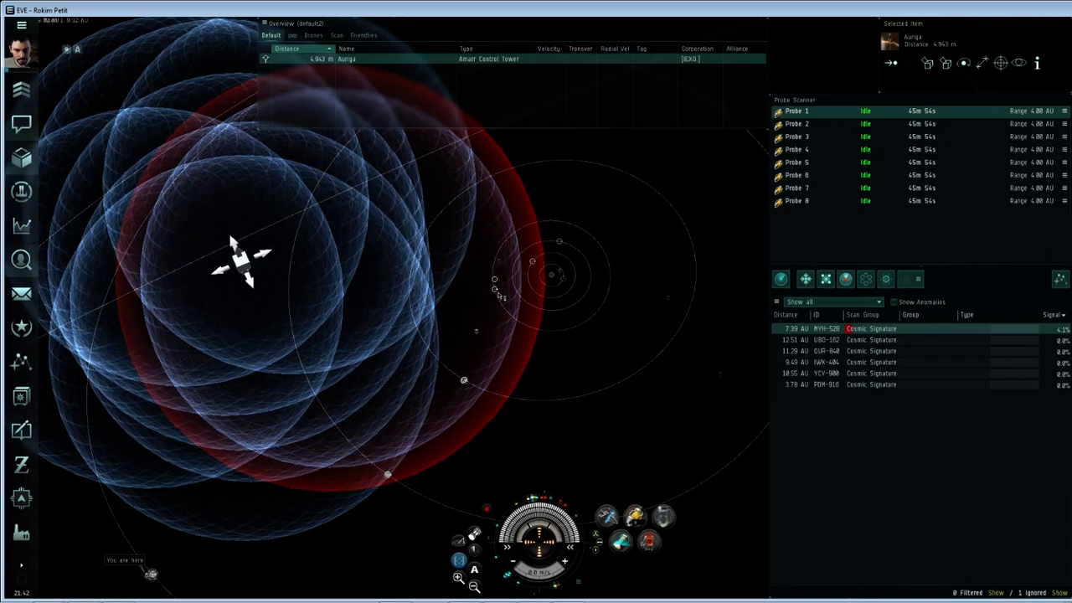
{"action": "right_click", "coordinate": [796, 187]}
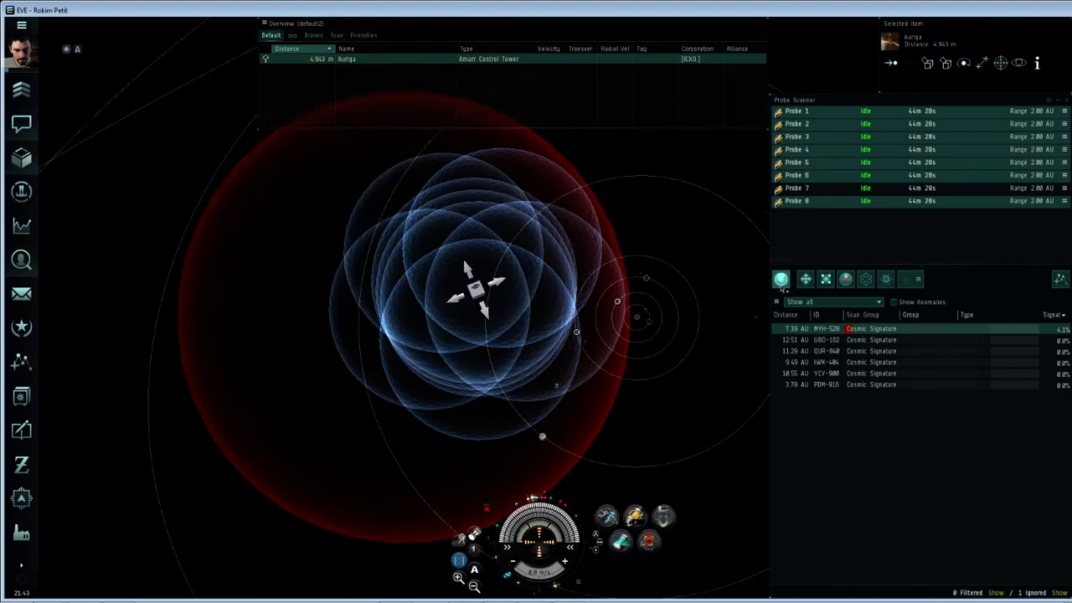
Step: Run Analyze in the Probe Scanner, lifting MYH-528 to a 10.3% red-ellipse hit
{"action": "left_click", "coordinate": [780, 279]}
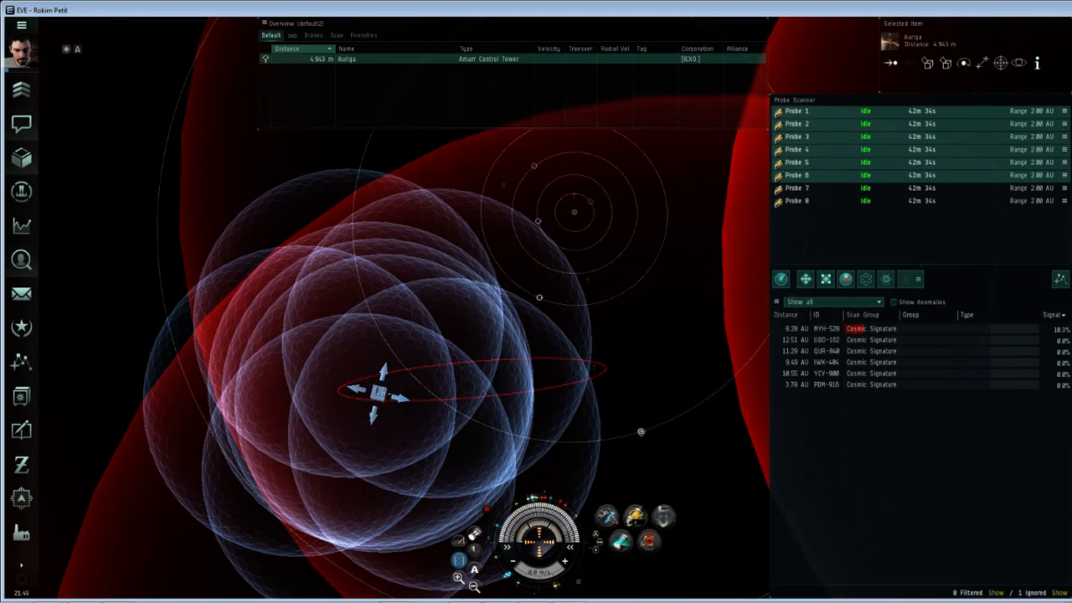
Step: Rescan for a 14.0% two-point hit on MYH-528, then deactivate five probes
{"action": "left_click_drag", "start_coordinate": [381, 389], "coordinate": [427, 427]}
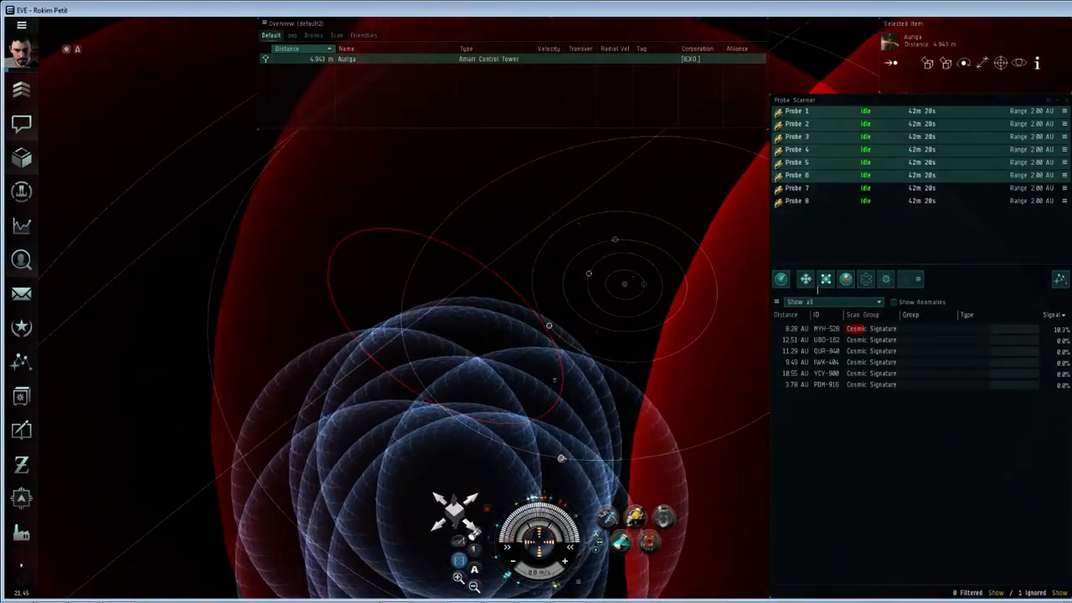
{"action": "left_click", "coordinate": [805, 279]}
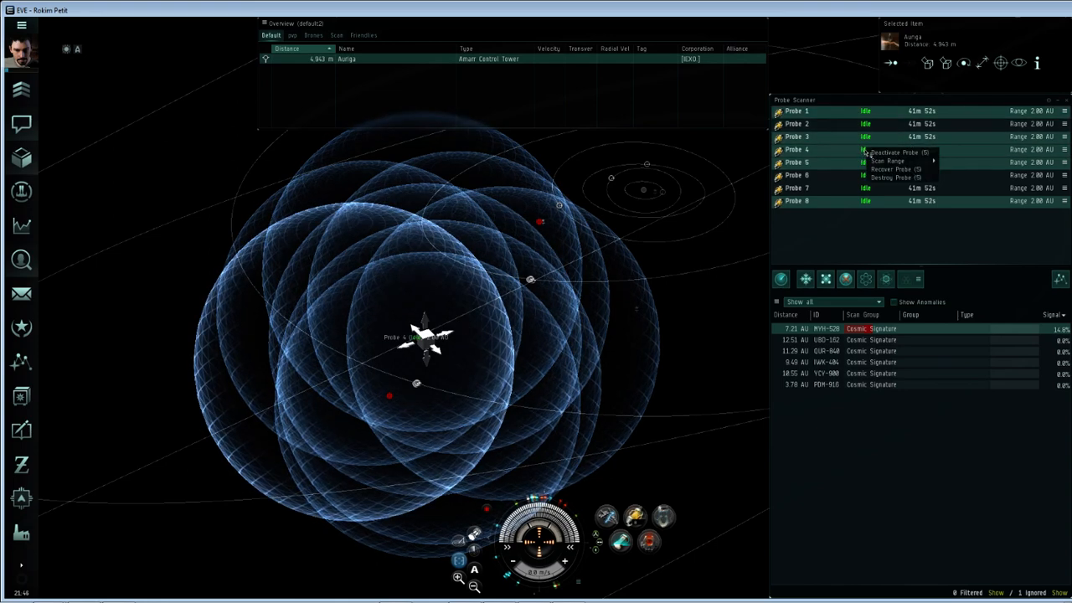
{"action": "left_click", "coordinate": [894, 151]}
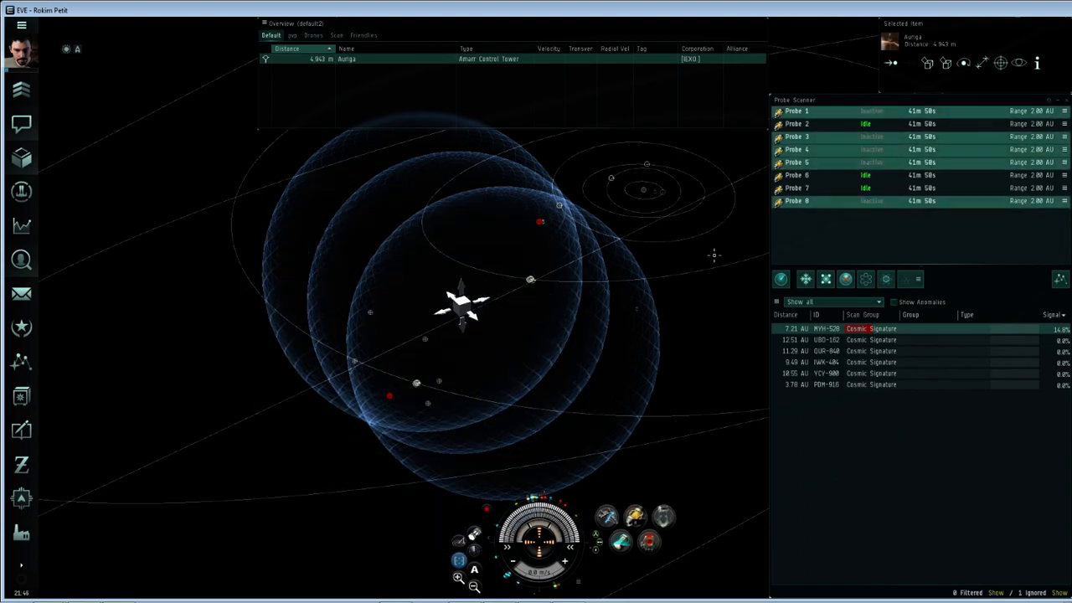